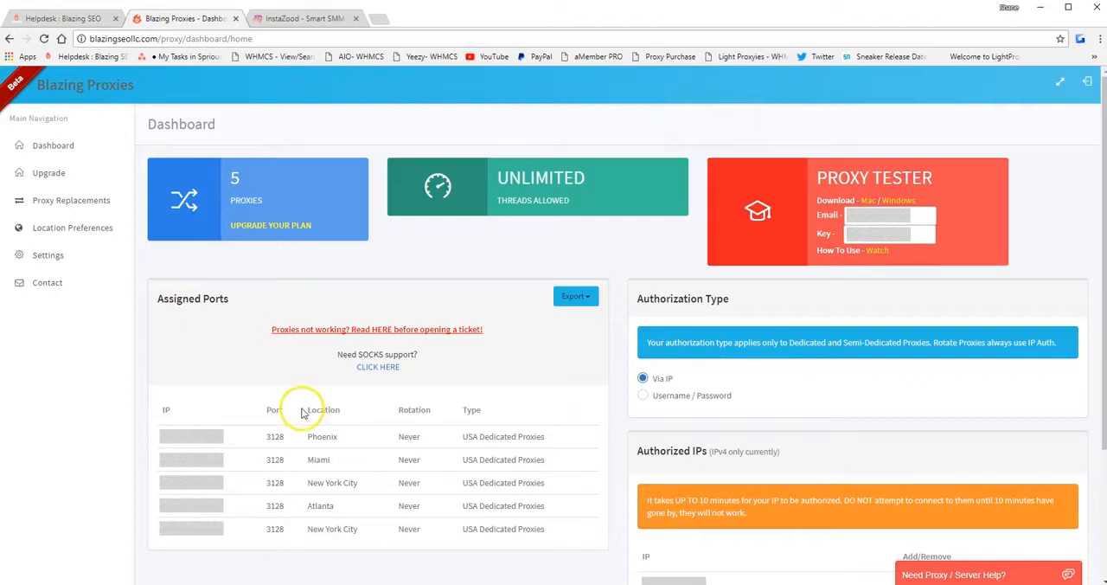
pyautogui.moveTo(393, 308)
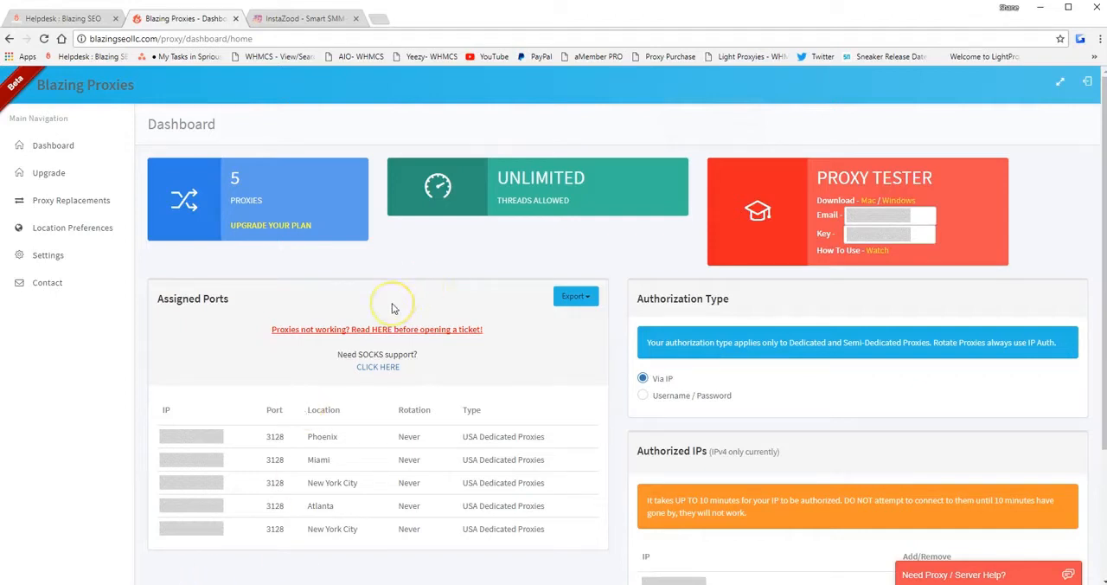
pyautogui.moveTo(449, 301)
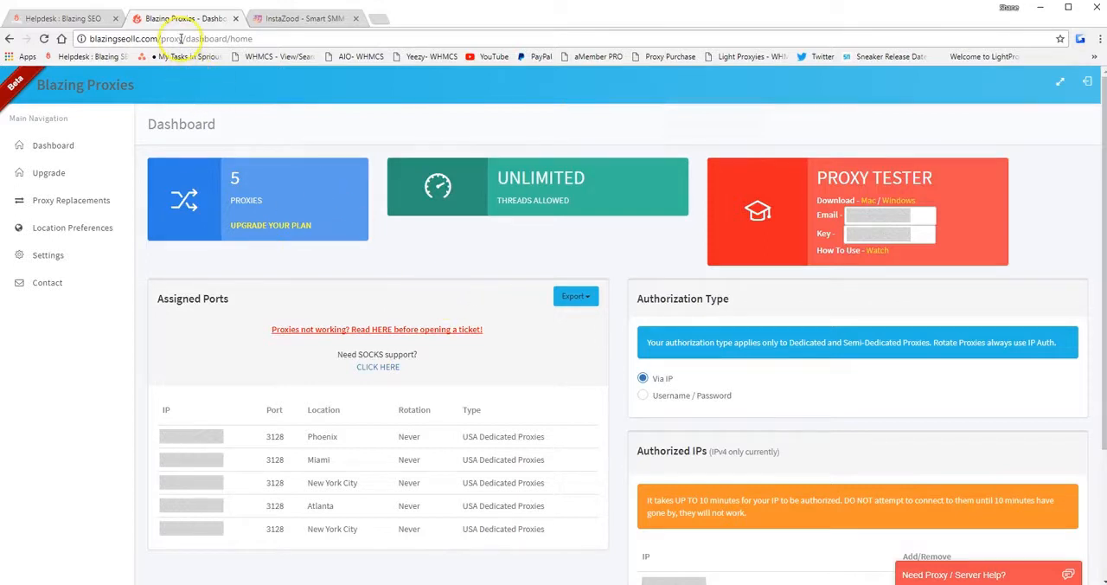
pyautogui.moveTo(474, 291)
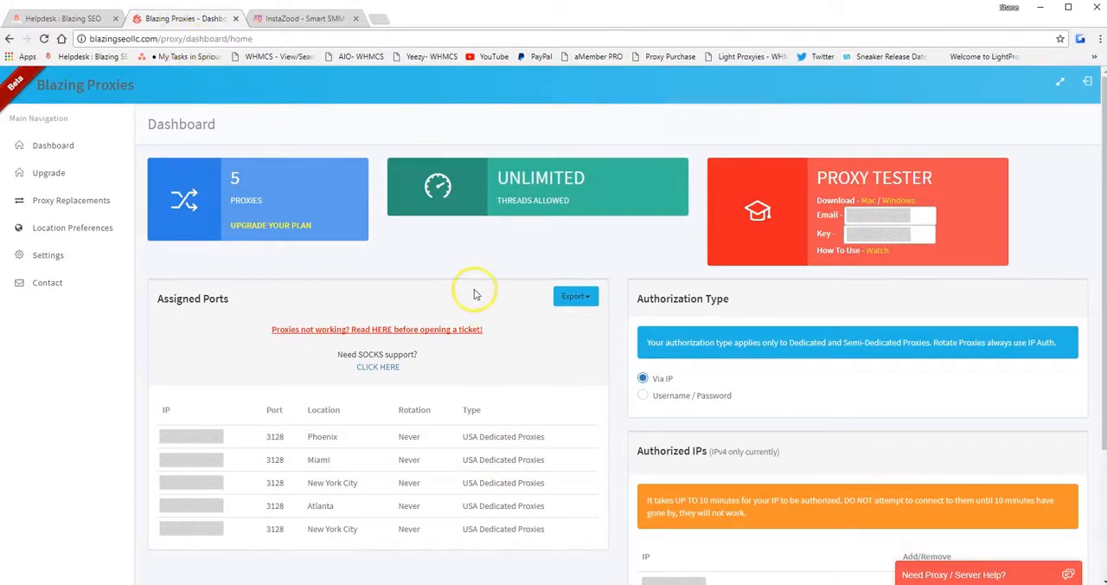
pyautogui.moveTo(170, 295)
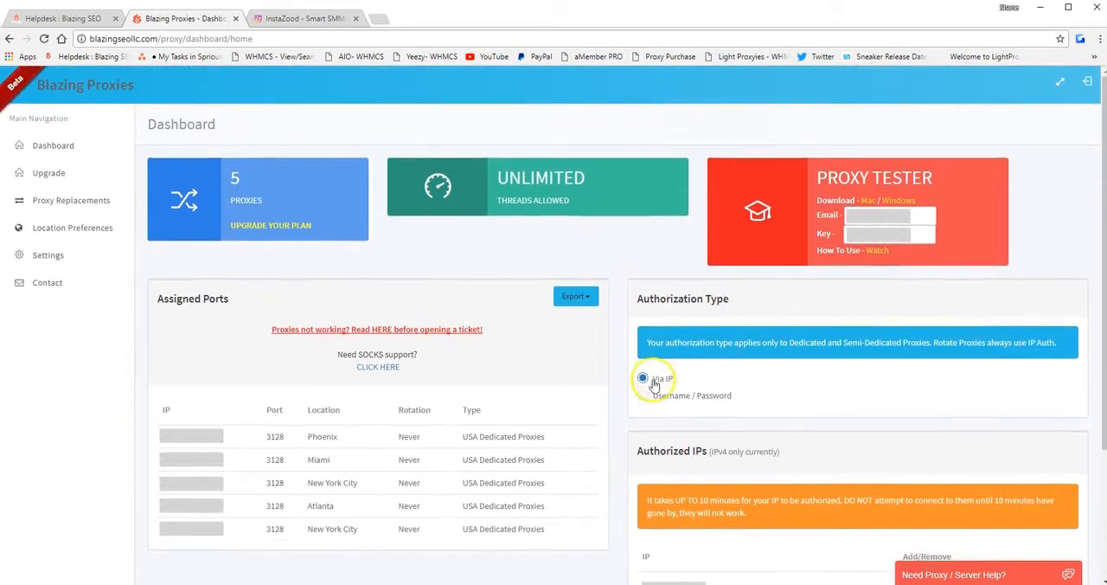
# Keep IP-based proxy authorization and export the assigned dedicated proxy list to a new tab
pyautogui.click(644, 377)
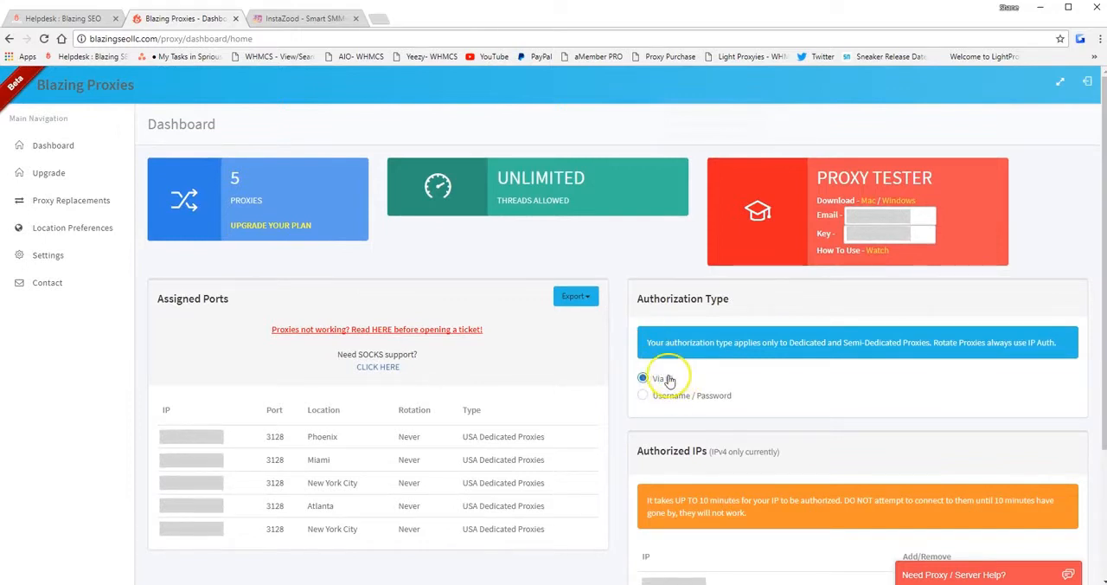
pyautogui.scroll(-3)
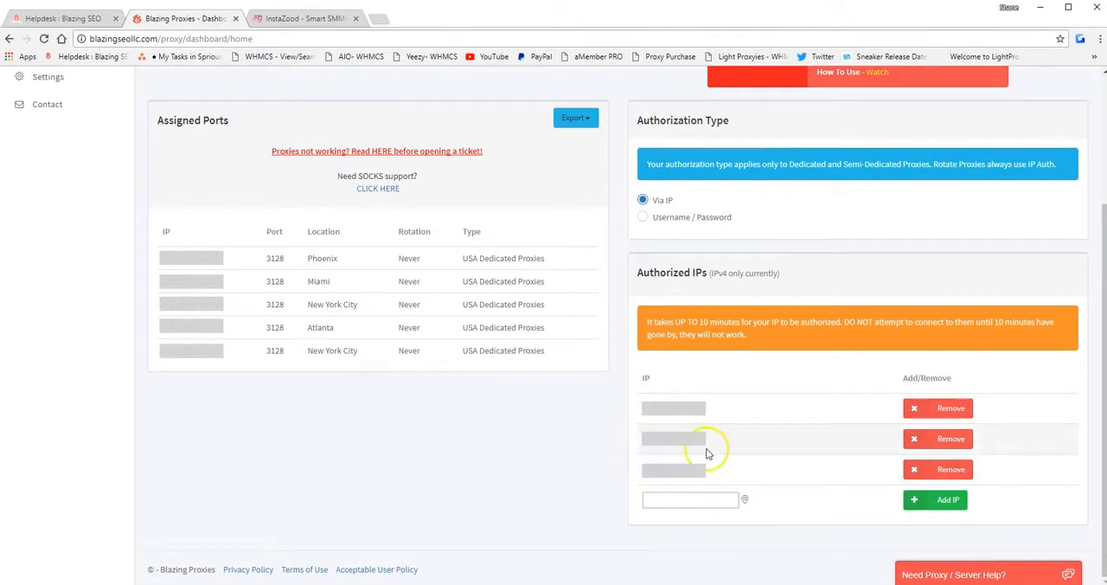
pyautogui.moveTo(764, 449)
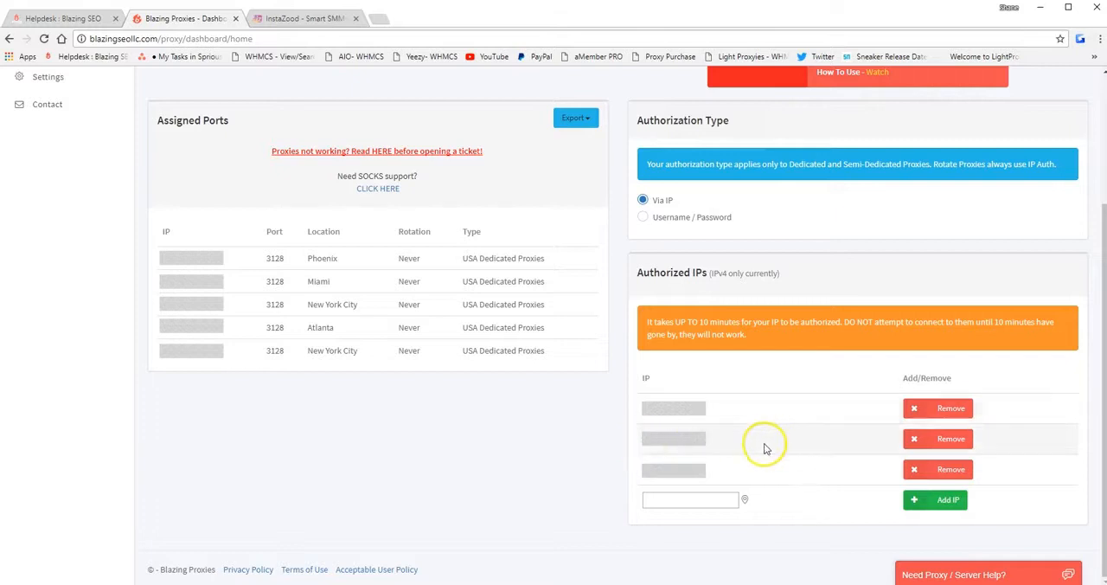
pyautogui.moveTo(543, 476)
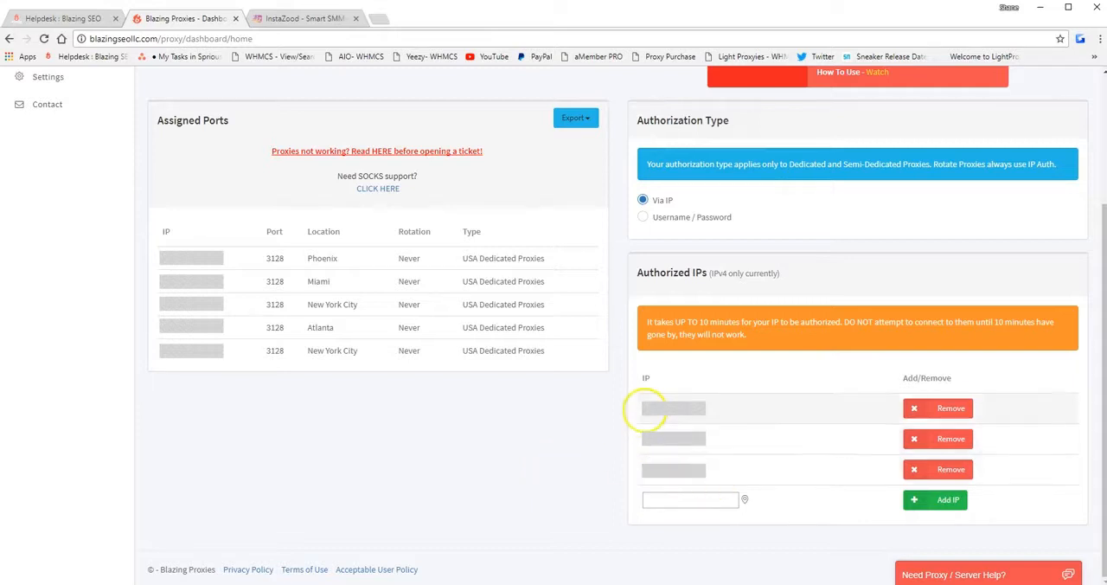
pyautogui.moveTo(606, 436)
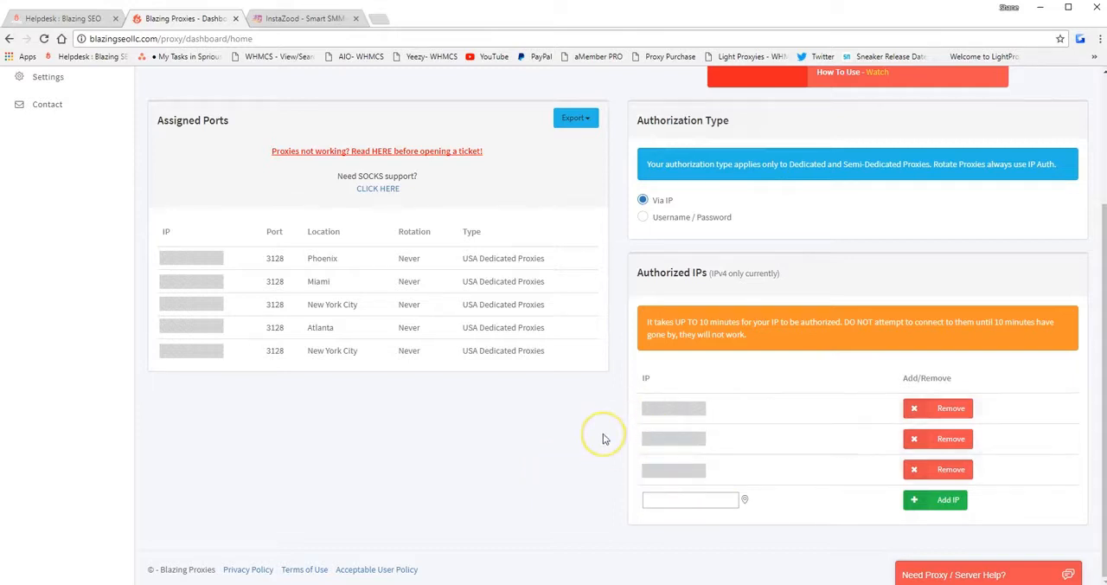
pyautogui.moveTo(606, 440)
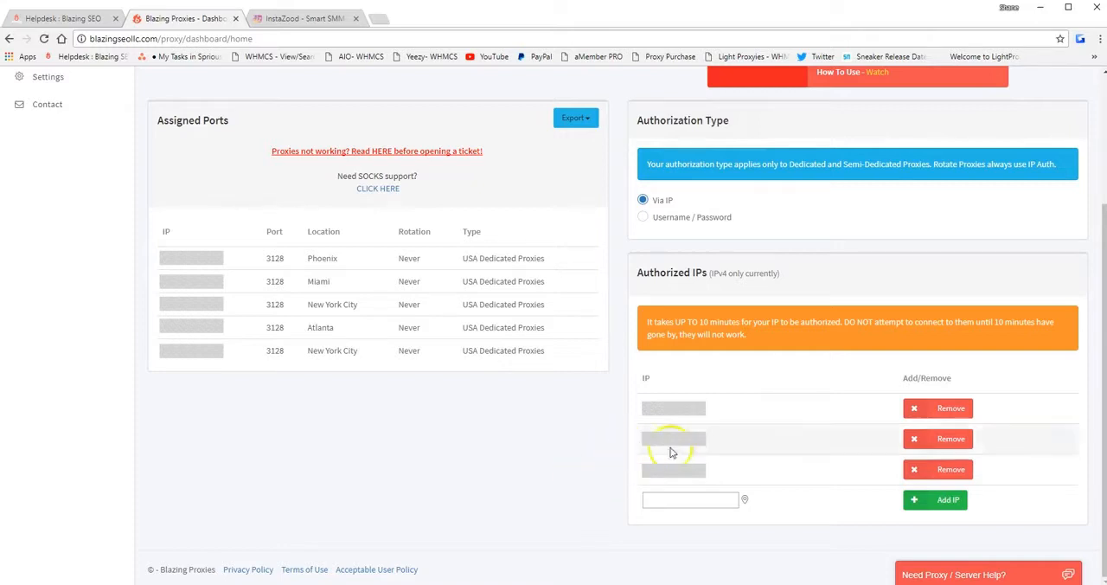
pyautogui.moveTo(789, 419)
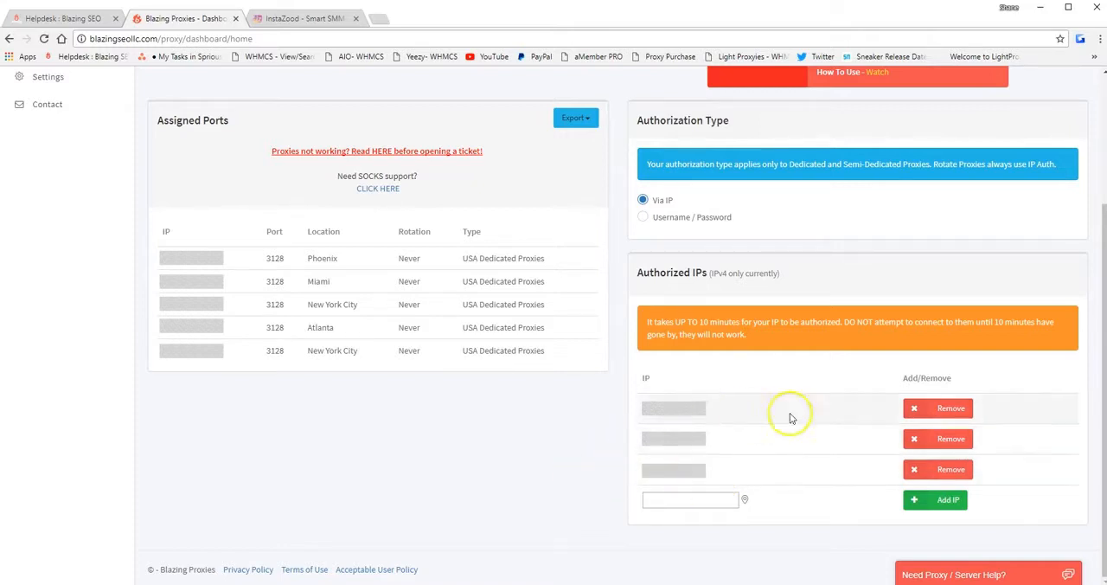
pyautogui.moveTo(787, 373)
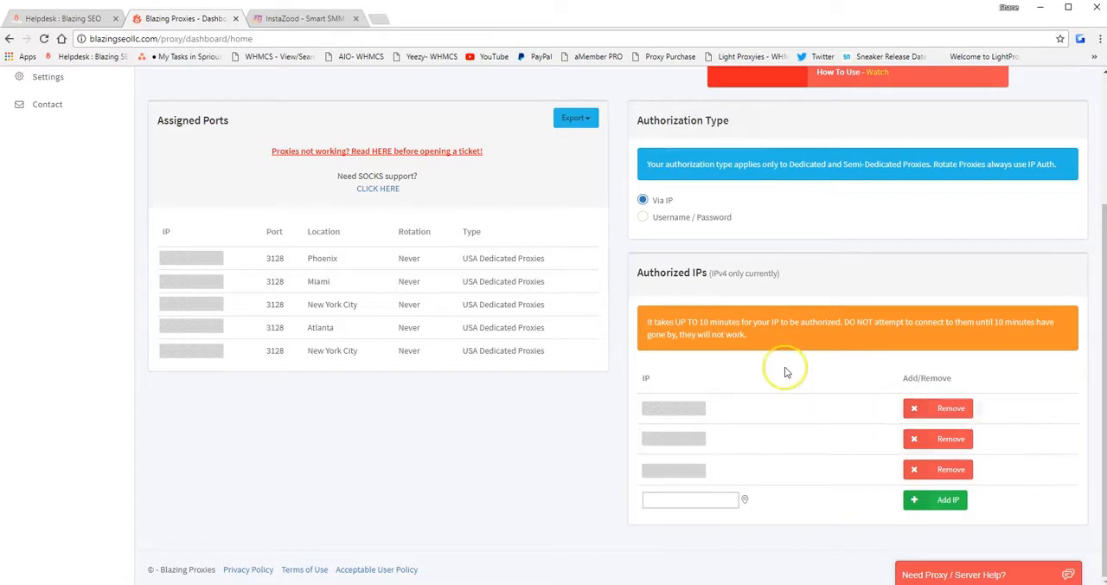
pyautogui.moveTo(775, 415)
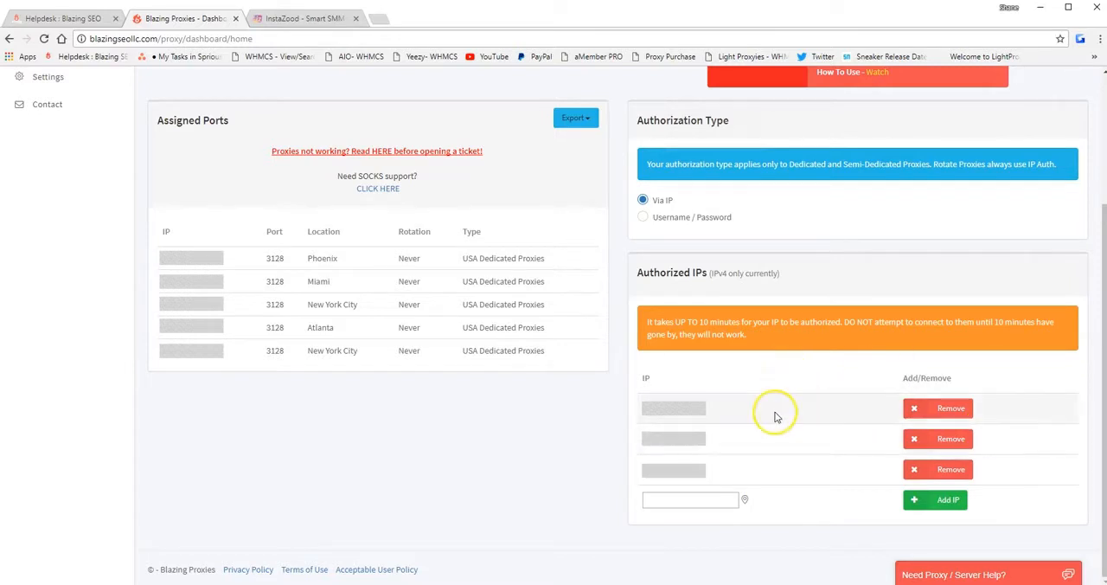
pyautogui.moveTo(661, 384)
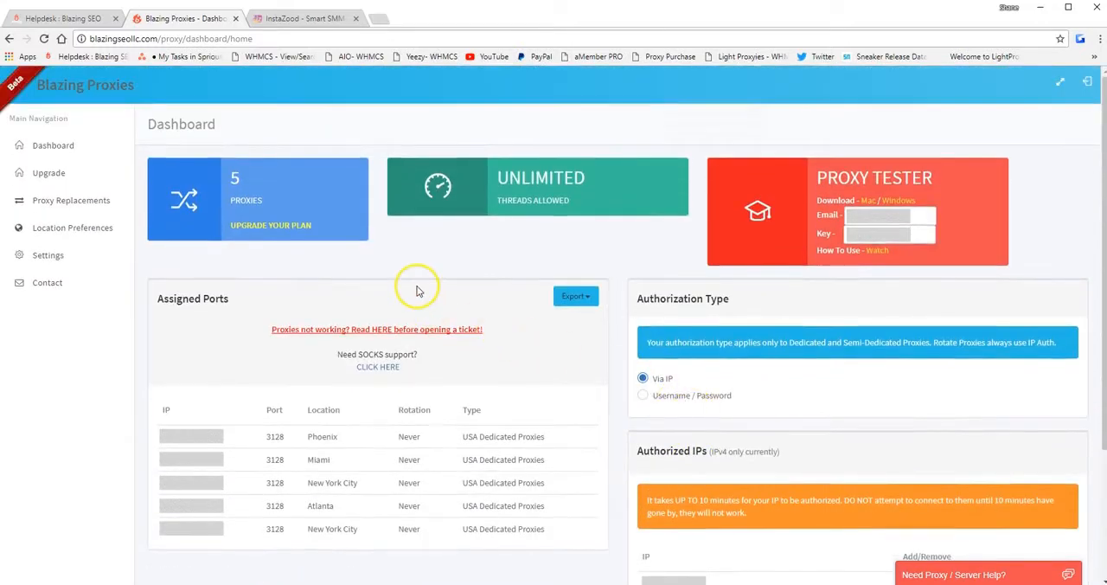
pyautogui.moveTo(218, 405)
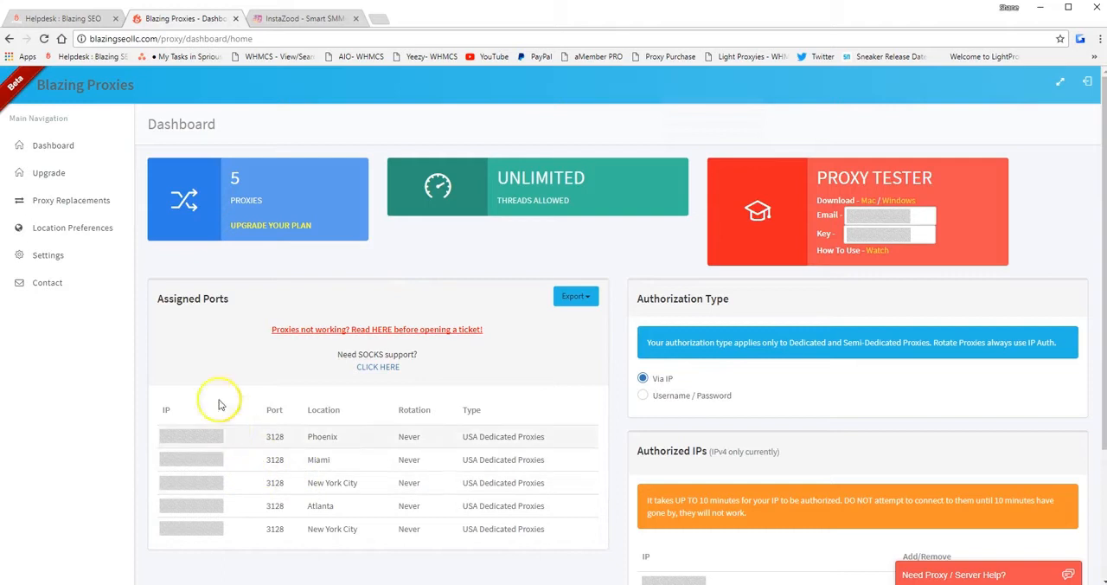
pyautogui.moveTo(315, 233)
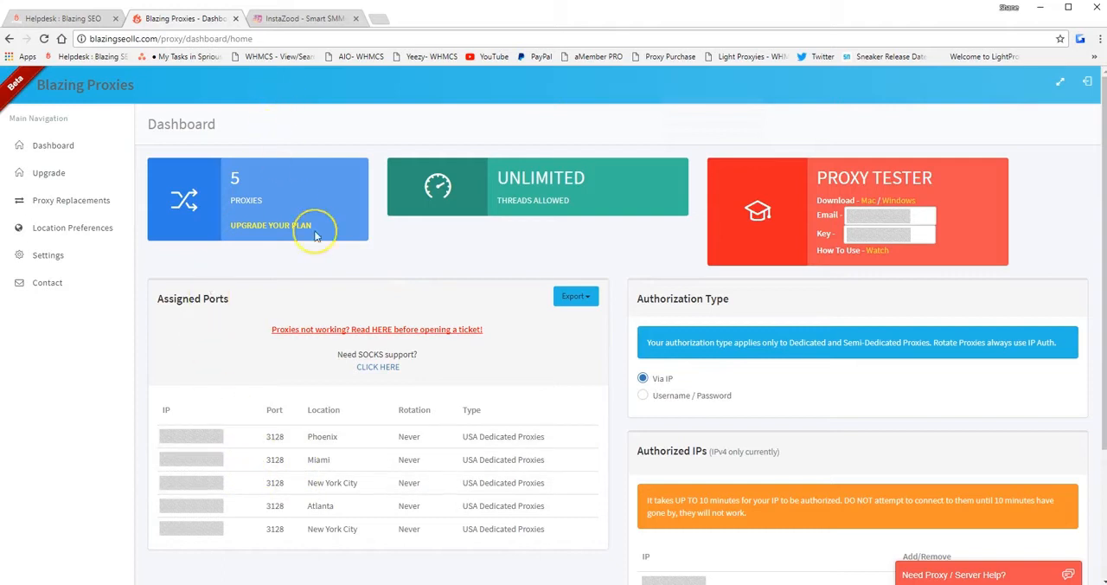
pyautogui.moveTo(486, 425)
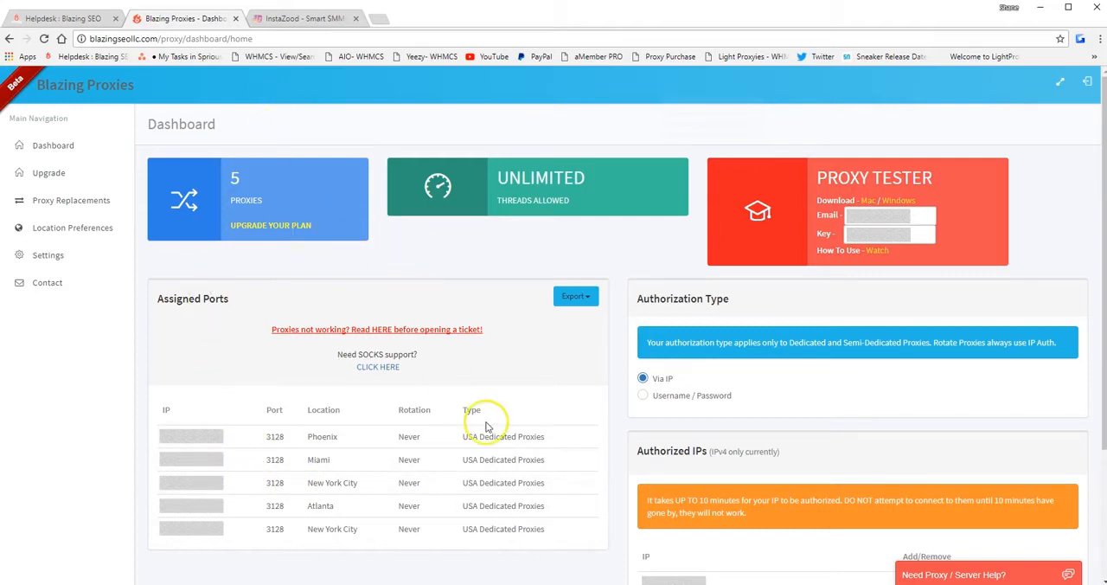
pyautogui.moveTo(488, 367)
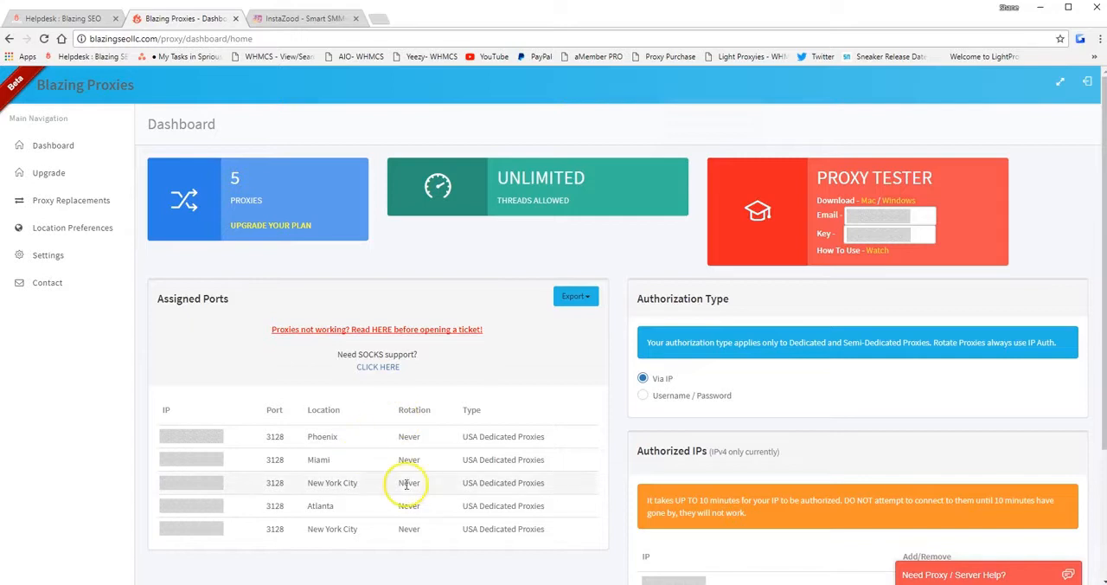
pyautogui.moveTo(533, 381)
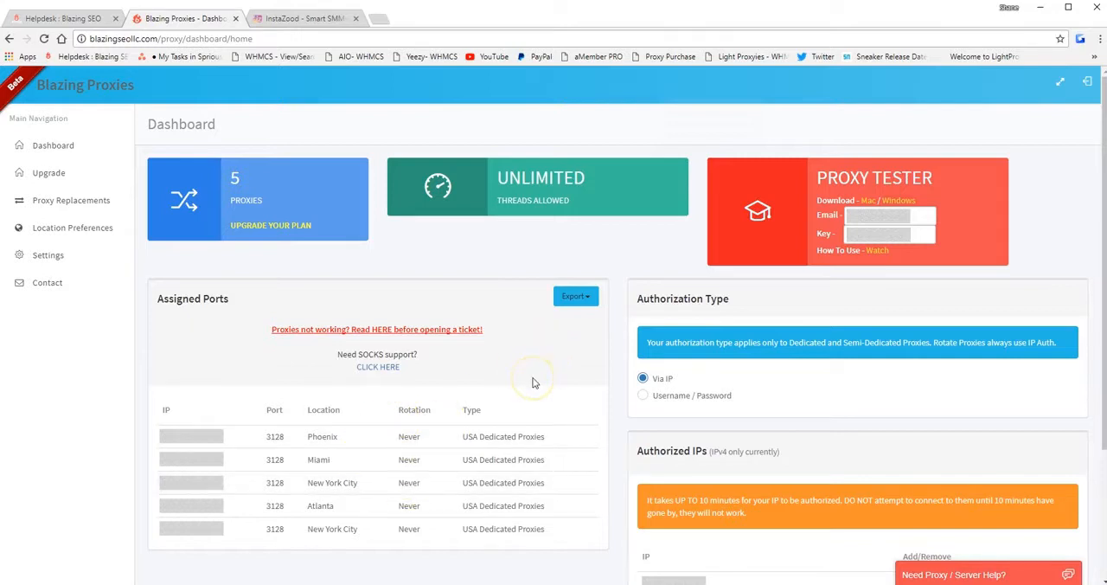
pyautogui.moveTo(533, 380)
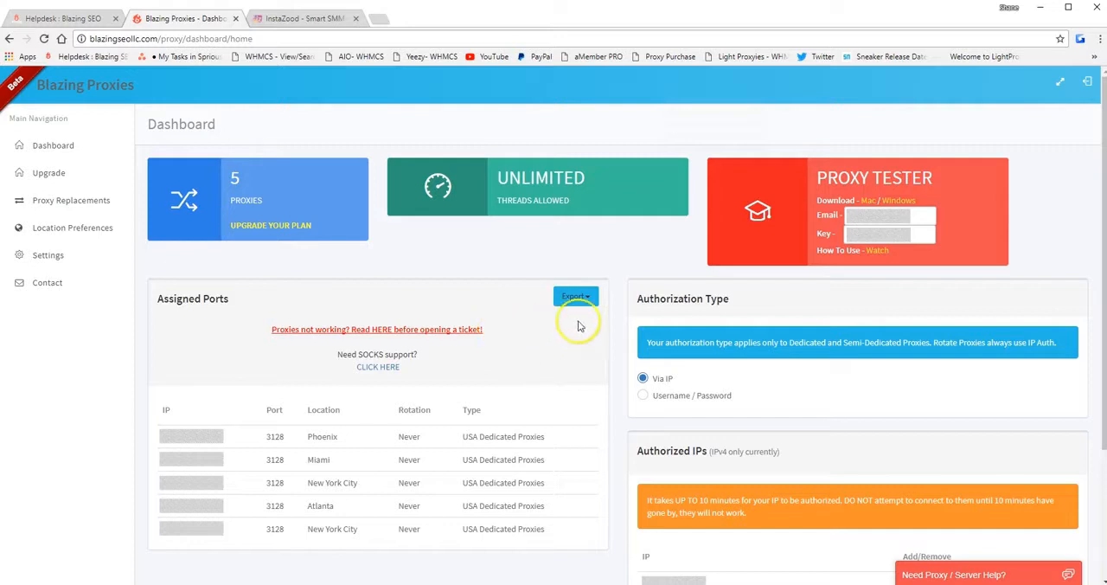
pyautogui.click(575, 296)
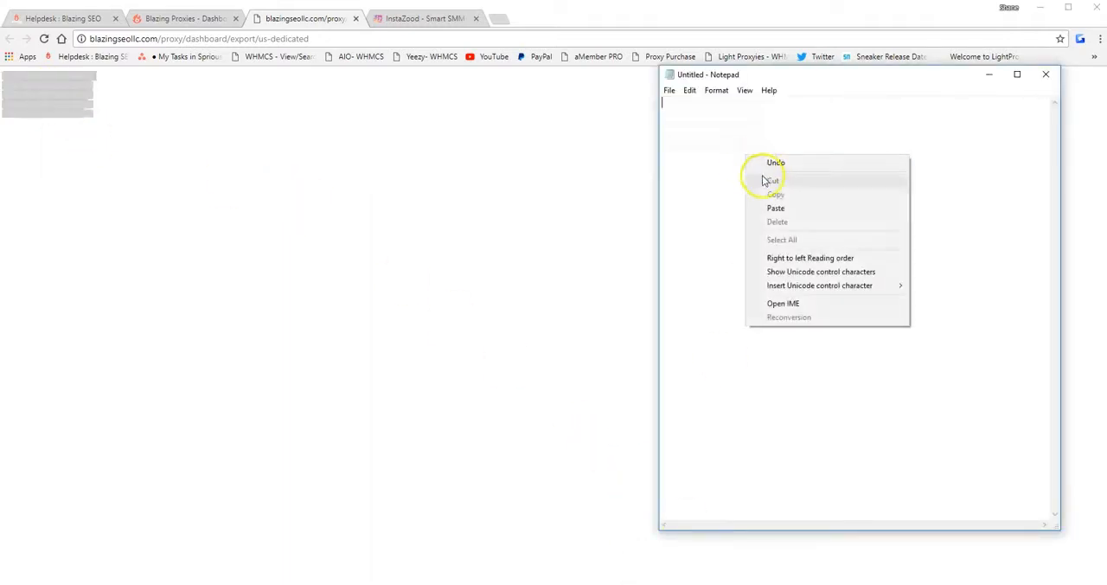
# Replace every port 3128 with 1080 in the pasted proxy list via Edit > Replace All
pyautogui.click(775, 207)
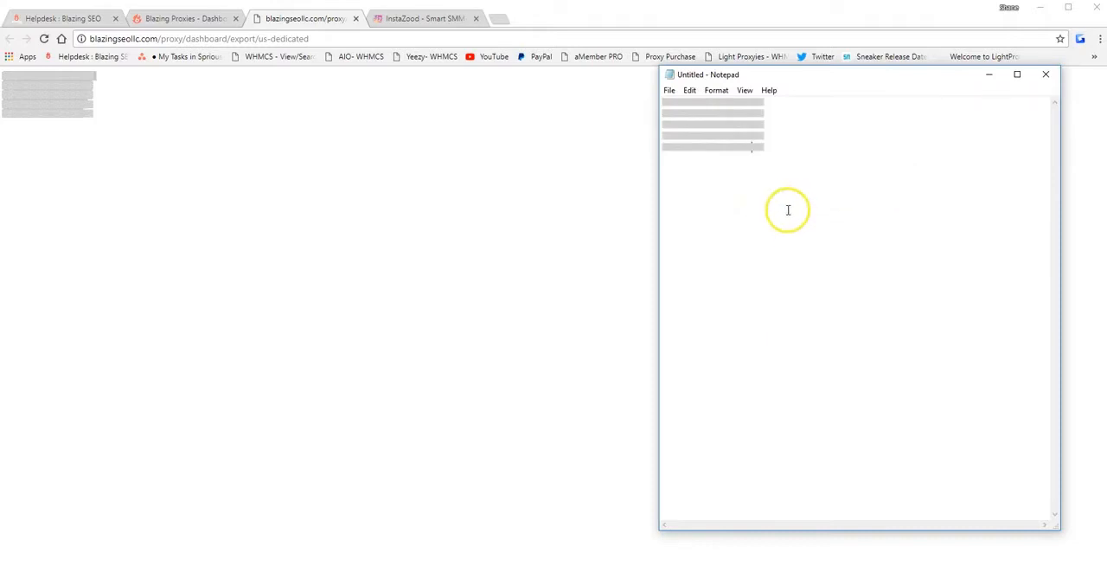
pyautogui.moveTo(778, 205)
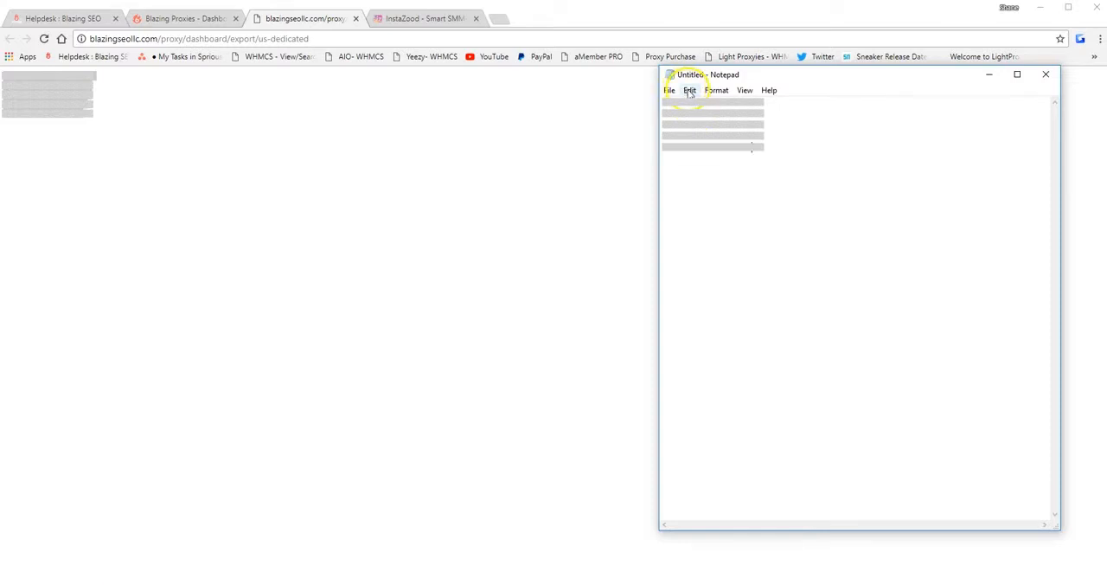
pyautogui.click(688, 90)
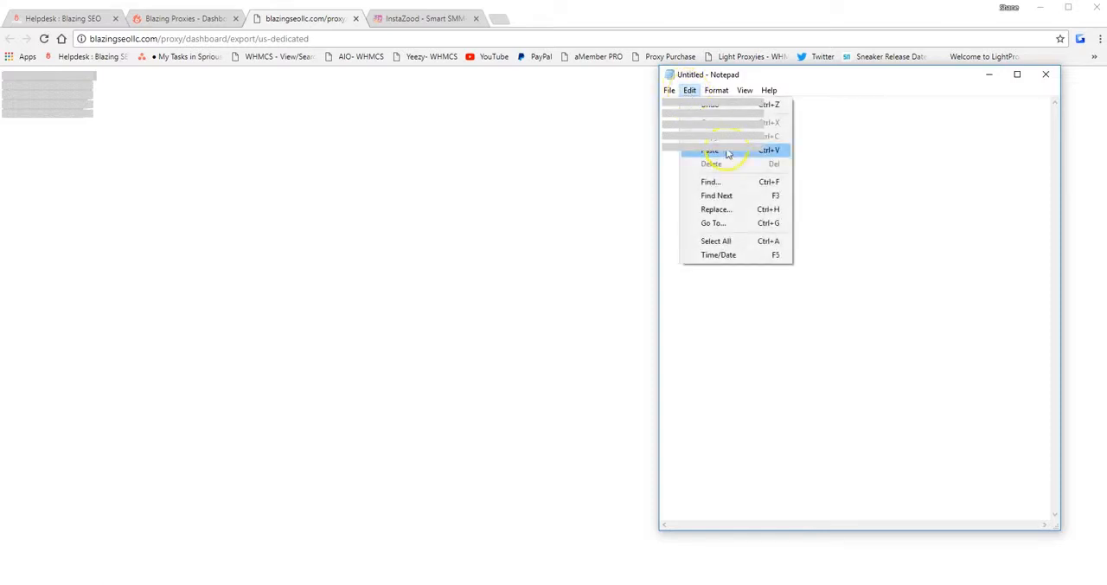
pyautogui.moveTo(730, 207)
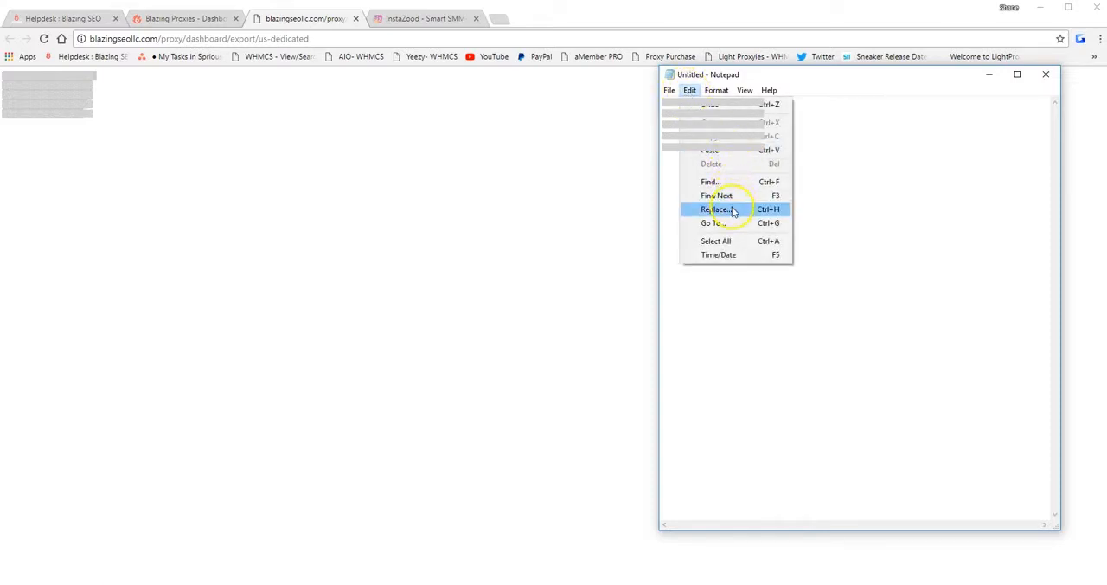
pyautogui.click(716, 209)
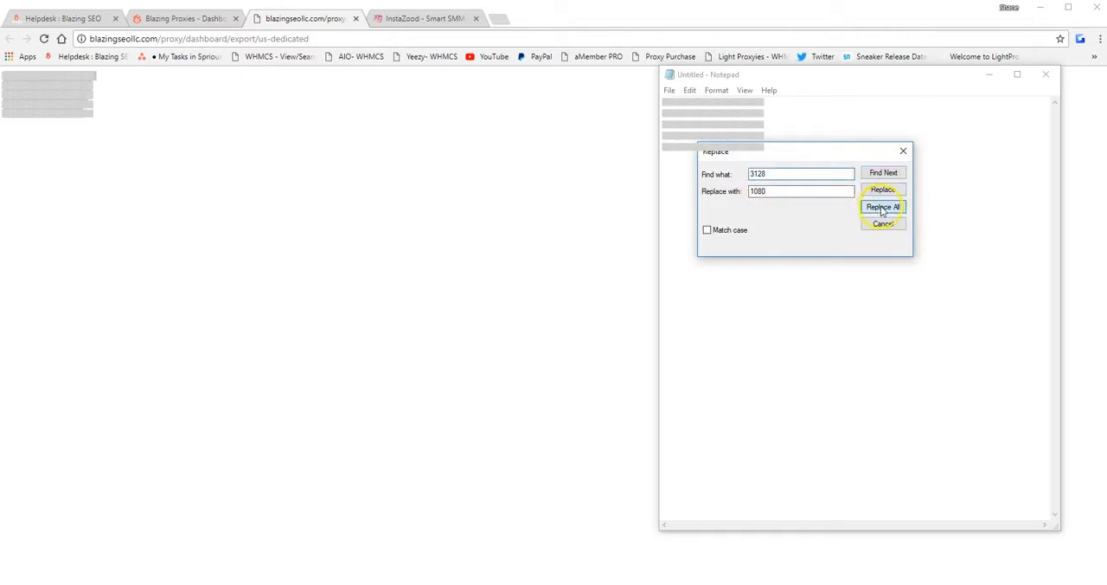
pyautogui.click(883, 206)
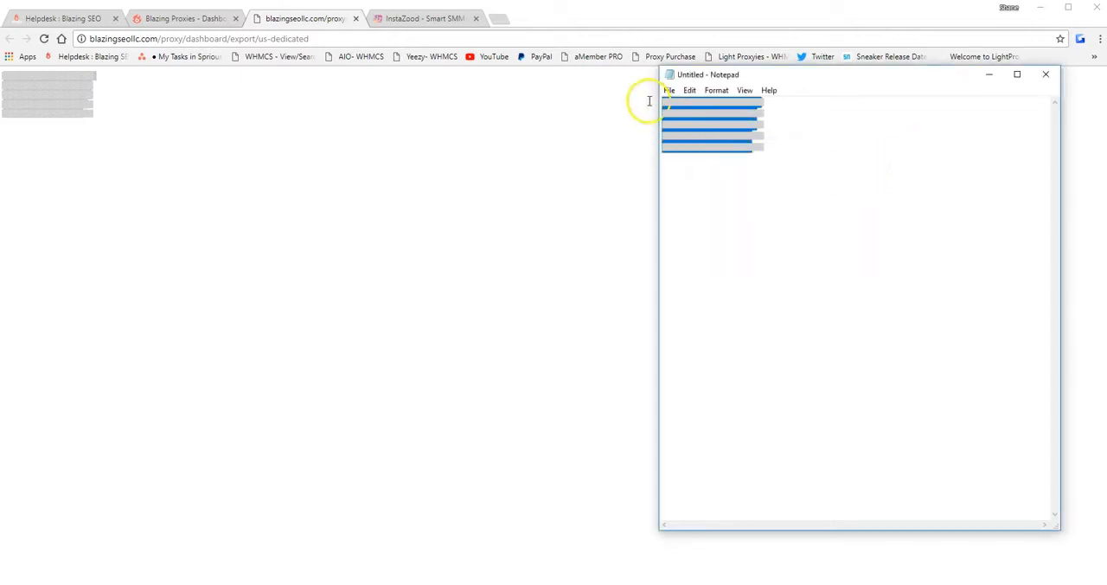
pyautogui.moveTo(632, 93)
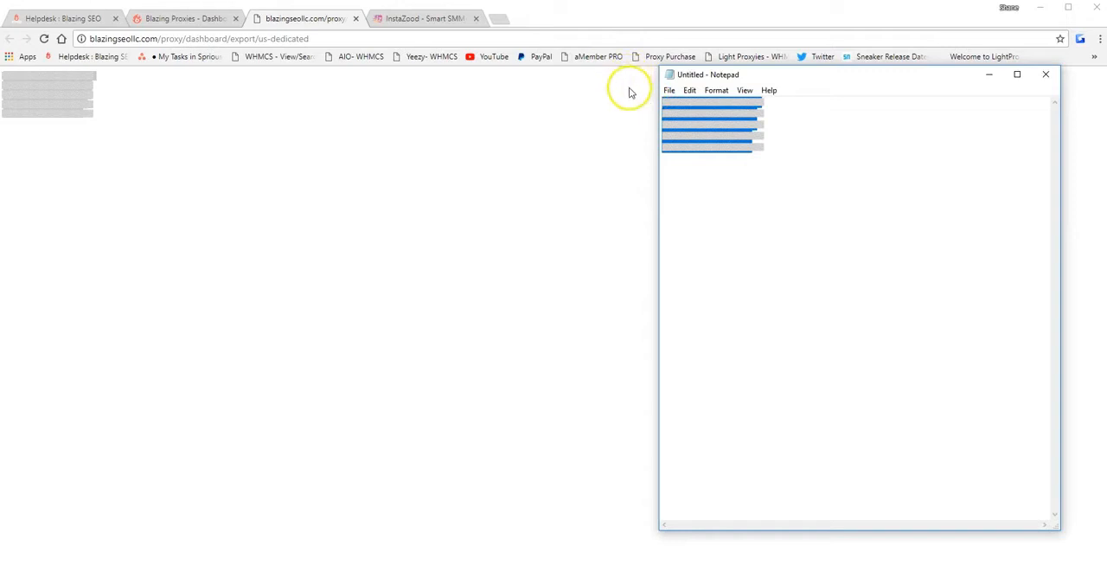
pyautogui.moveTo(400, 266)
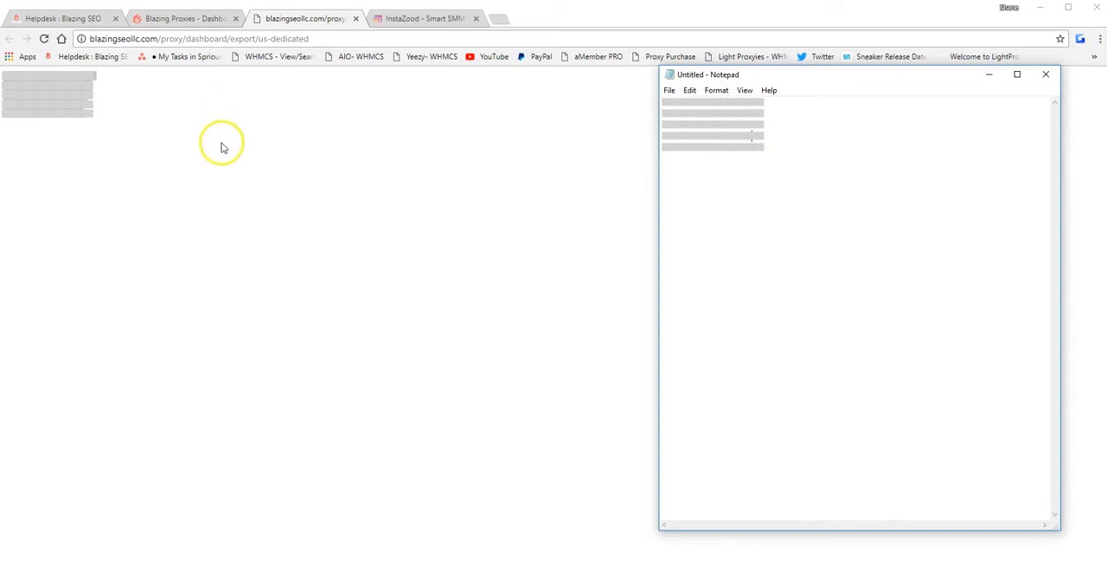
pyautogui.click(424, 18)
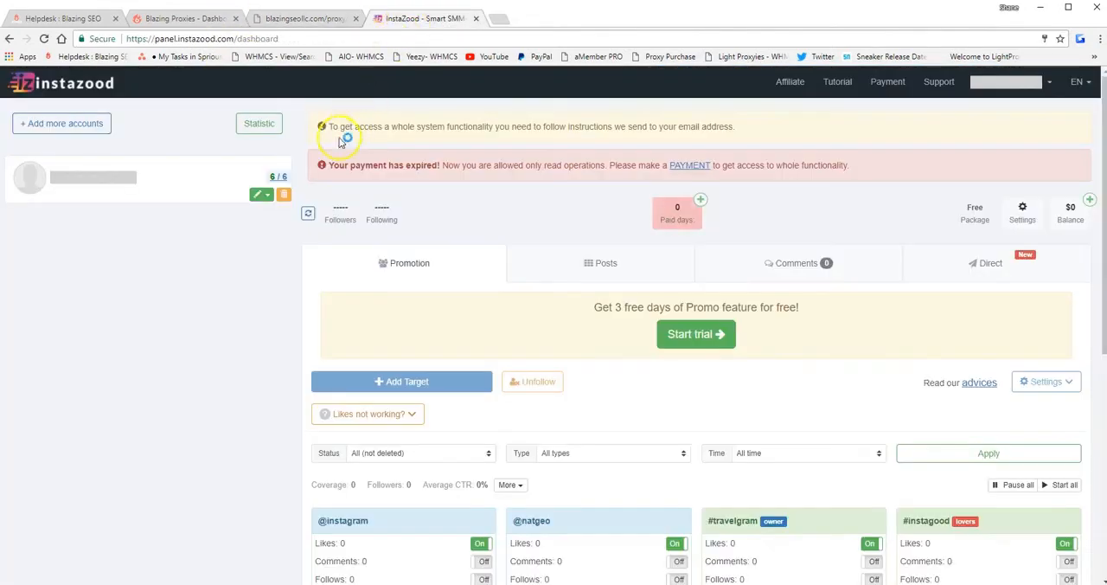
pyautogui.moveTo(225, 147)
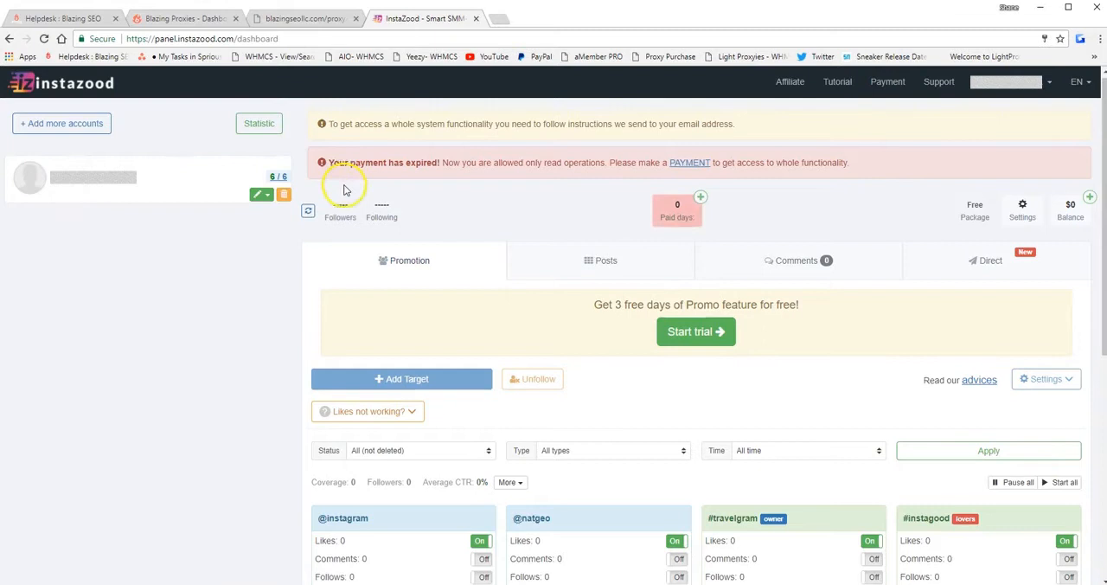
pyautogui.scroll(-3)
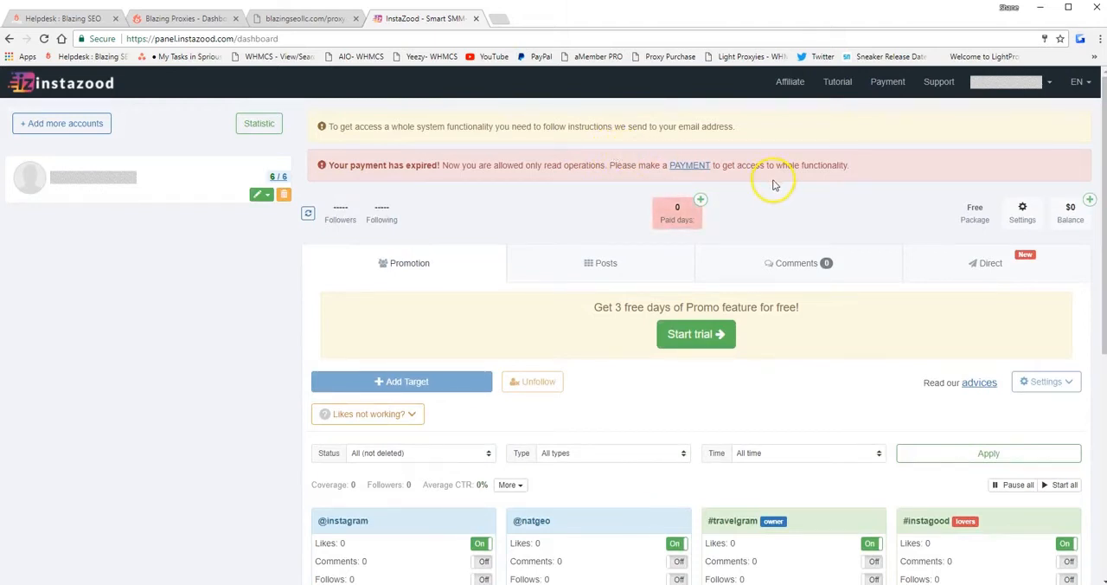
pyautogui.moveTo(861, 183)
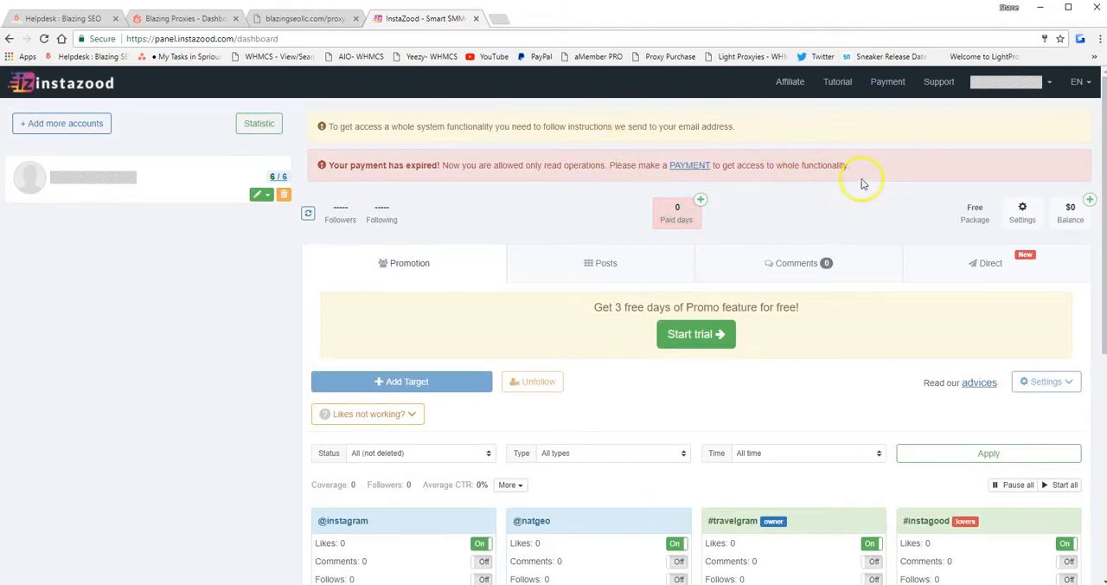
pyautogui.moveTo(1021, 207)
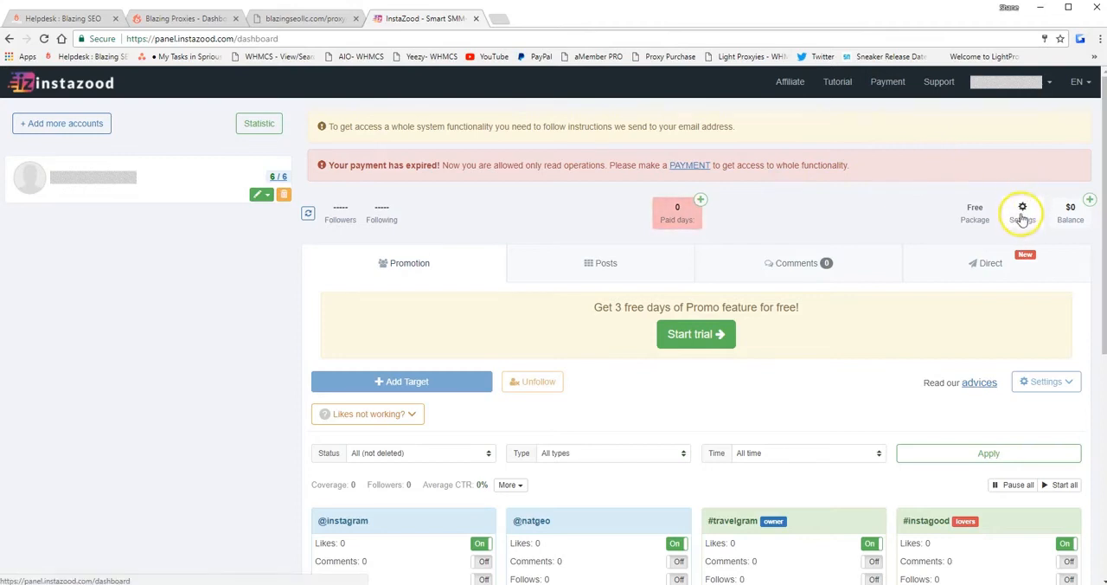
# Enable the account proxy with the Blazing IP, port 1080 and SOCKSv5 type, then save
pyautogui.click(1021, 207)
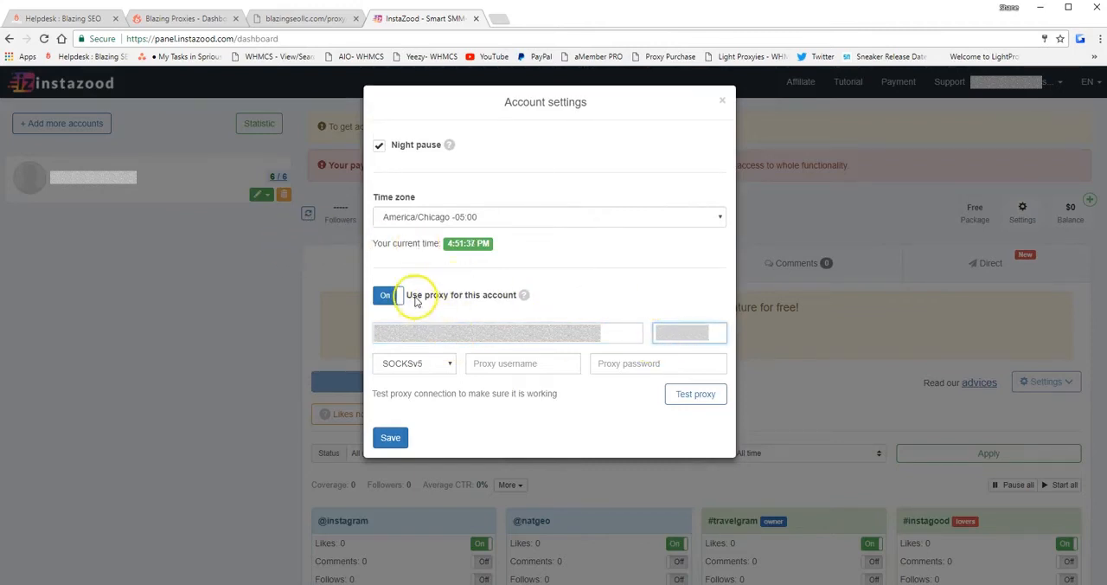
pyautogui.click(384, 295)
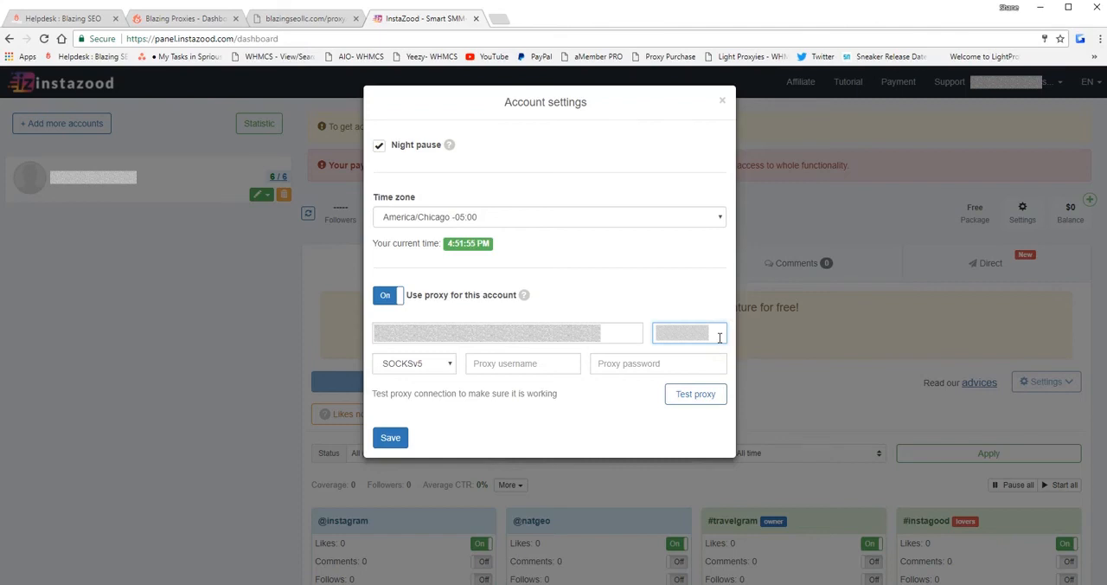
pyautogui.click(414, 363)
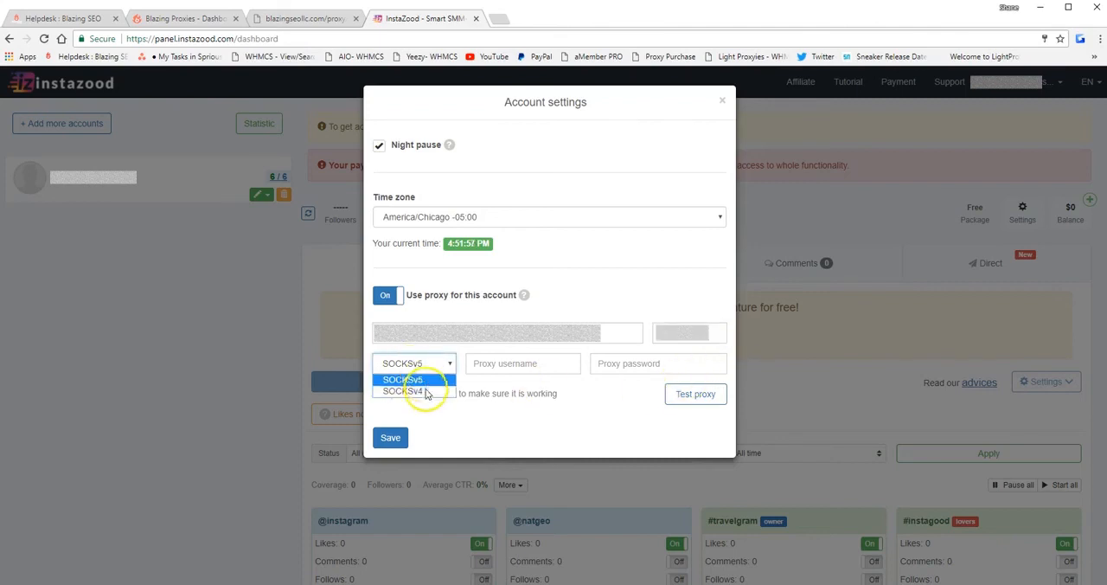
pyautogui.click(404, 379)
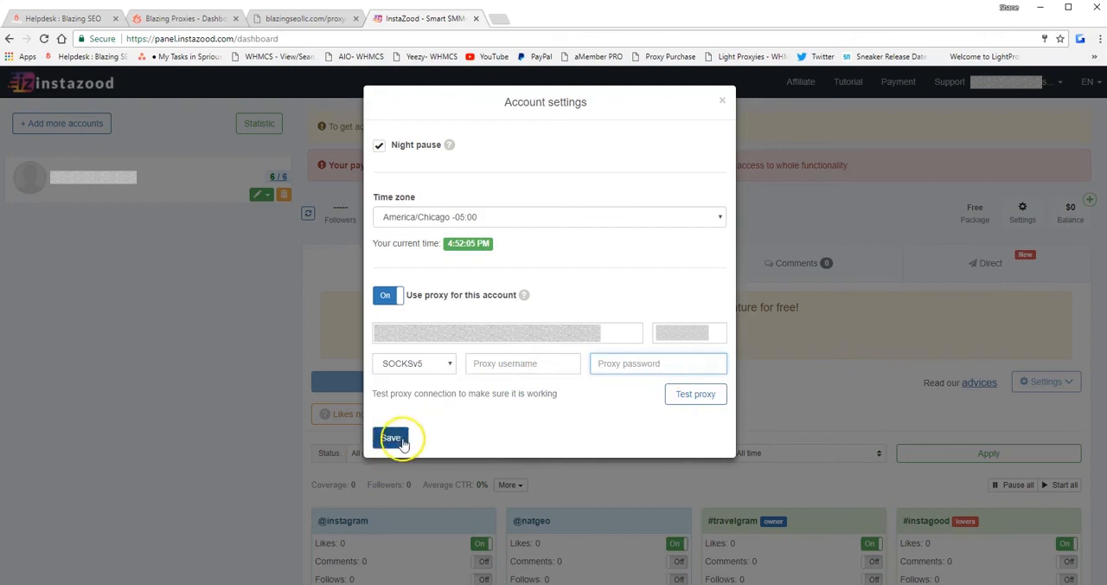
pyautogui.click(392, 436)
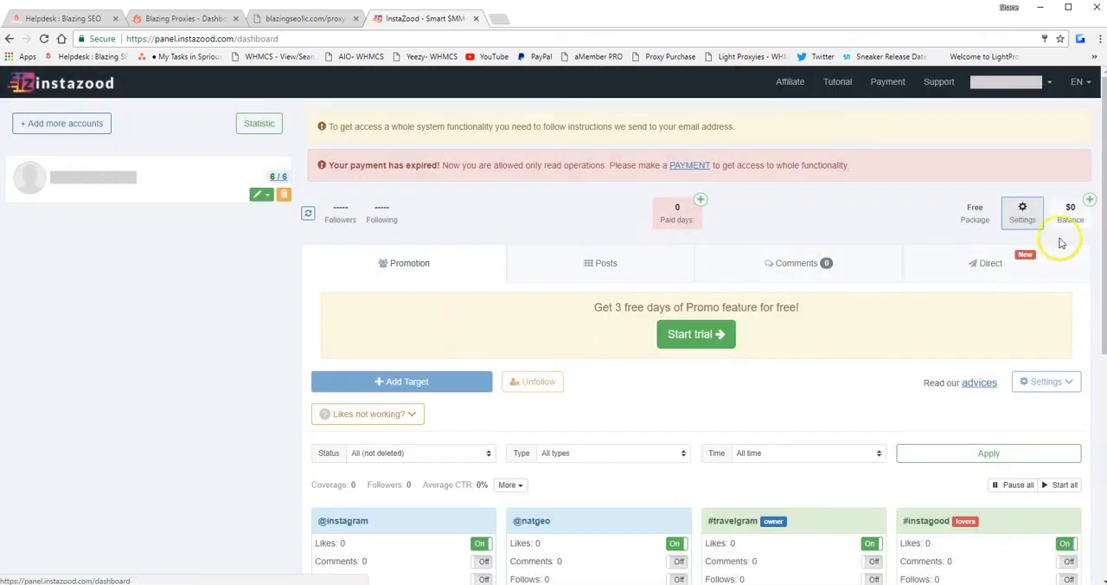
# Run Test proxy until it reports Proxy is OK and save the account settings
pyautogui.click(1023, 211)
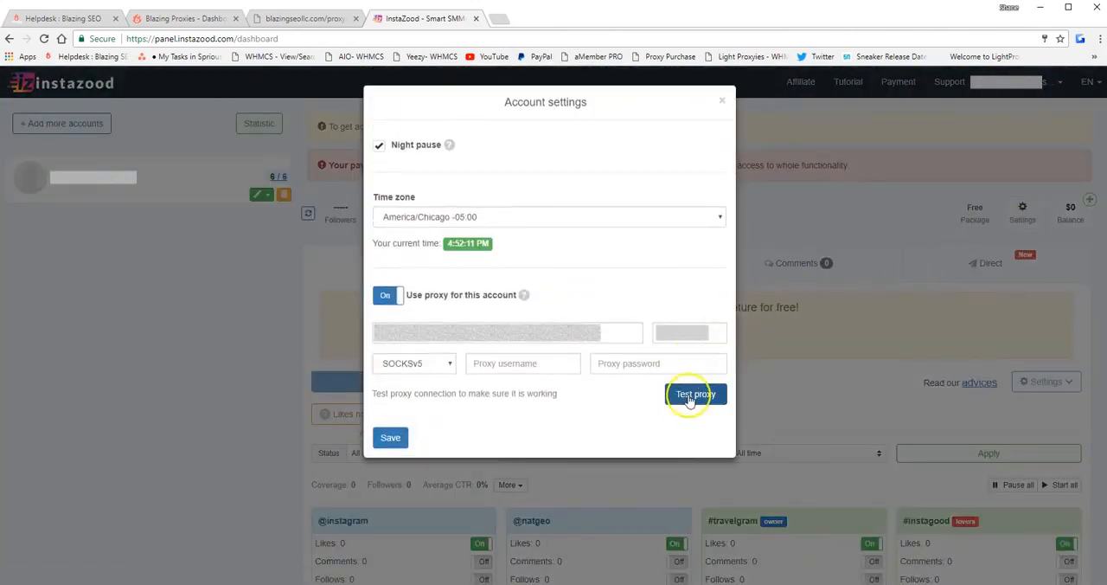
pyautogui.click(695, 394)
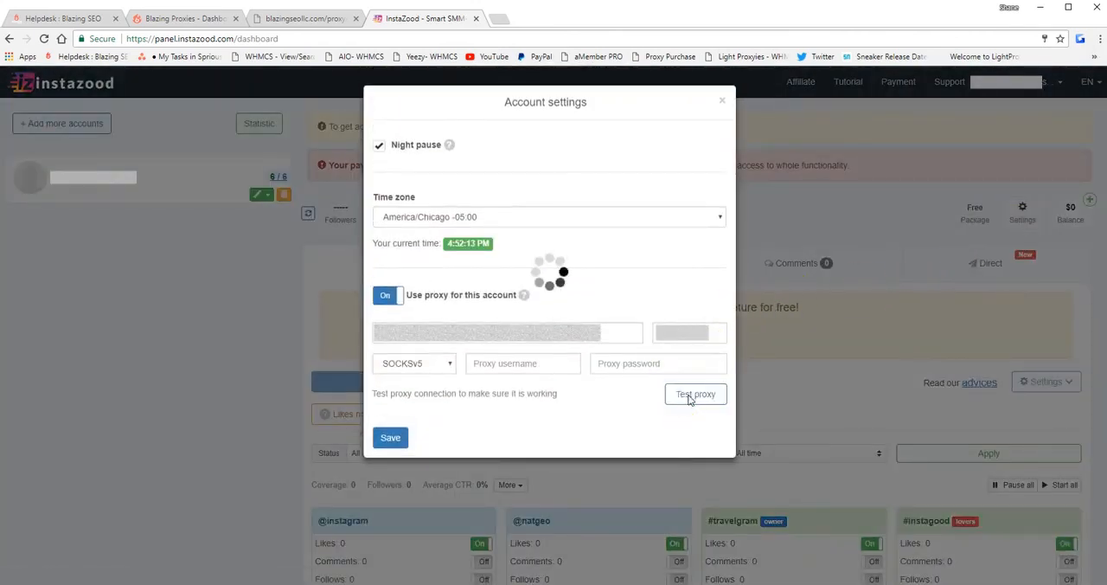
pyautogui.click(696, 395)
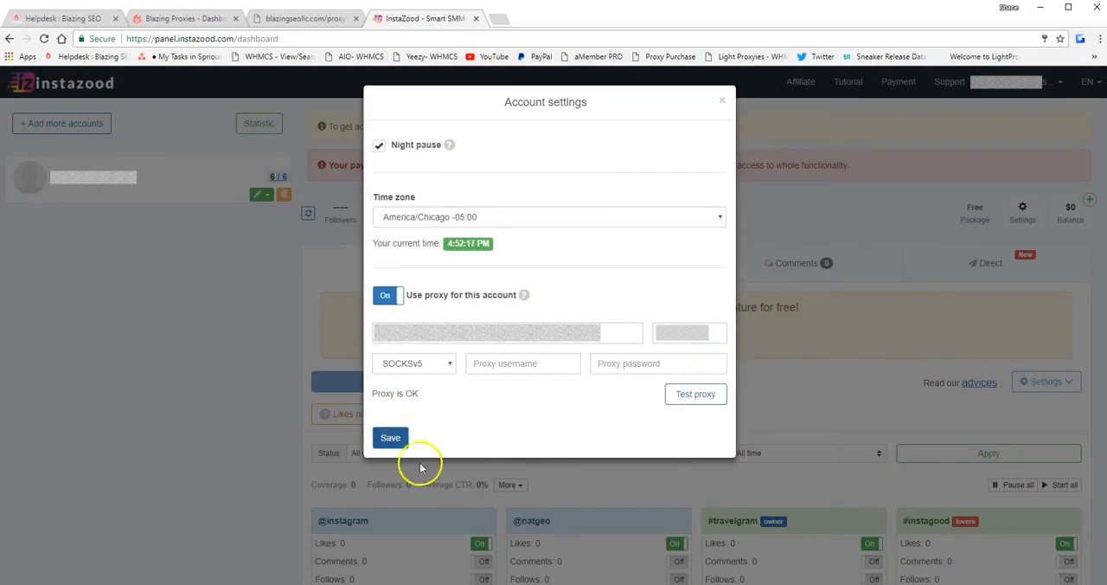
pyautogui.click(391, 436)
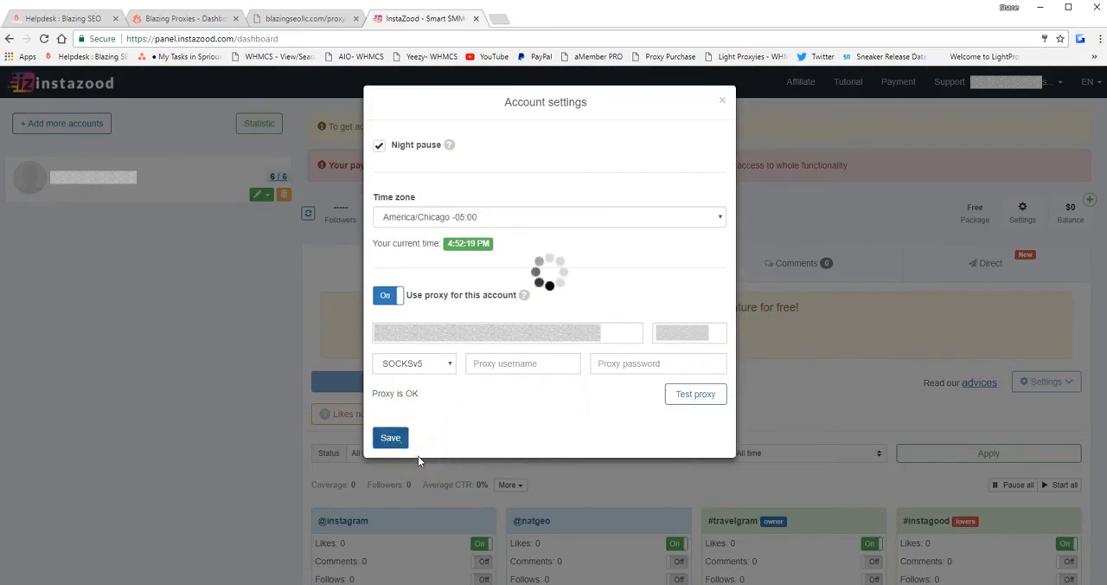